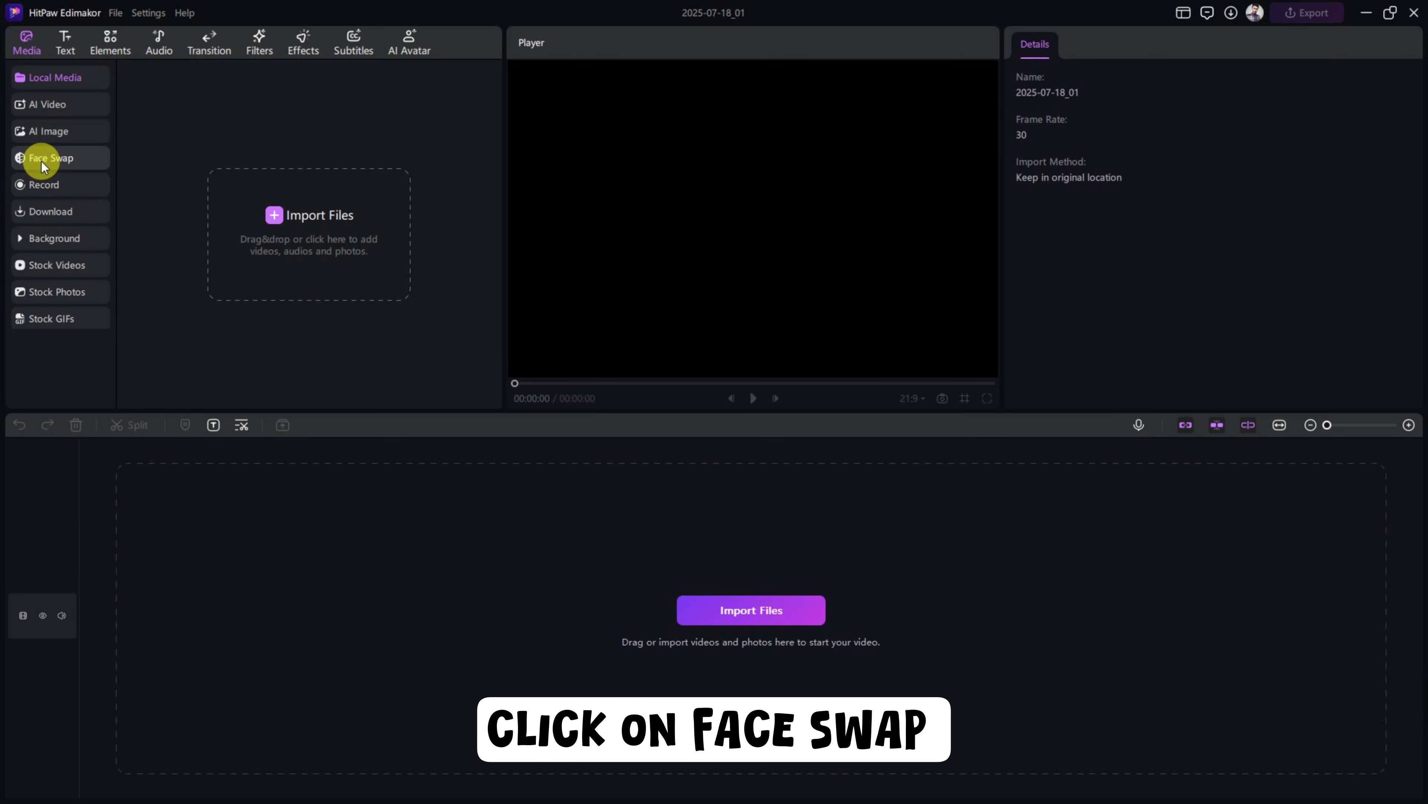
Choose Video Face Swap from the Face Swap options in the Media sidebar
left_click(52, 158)
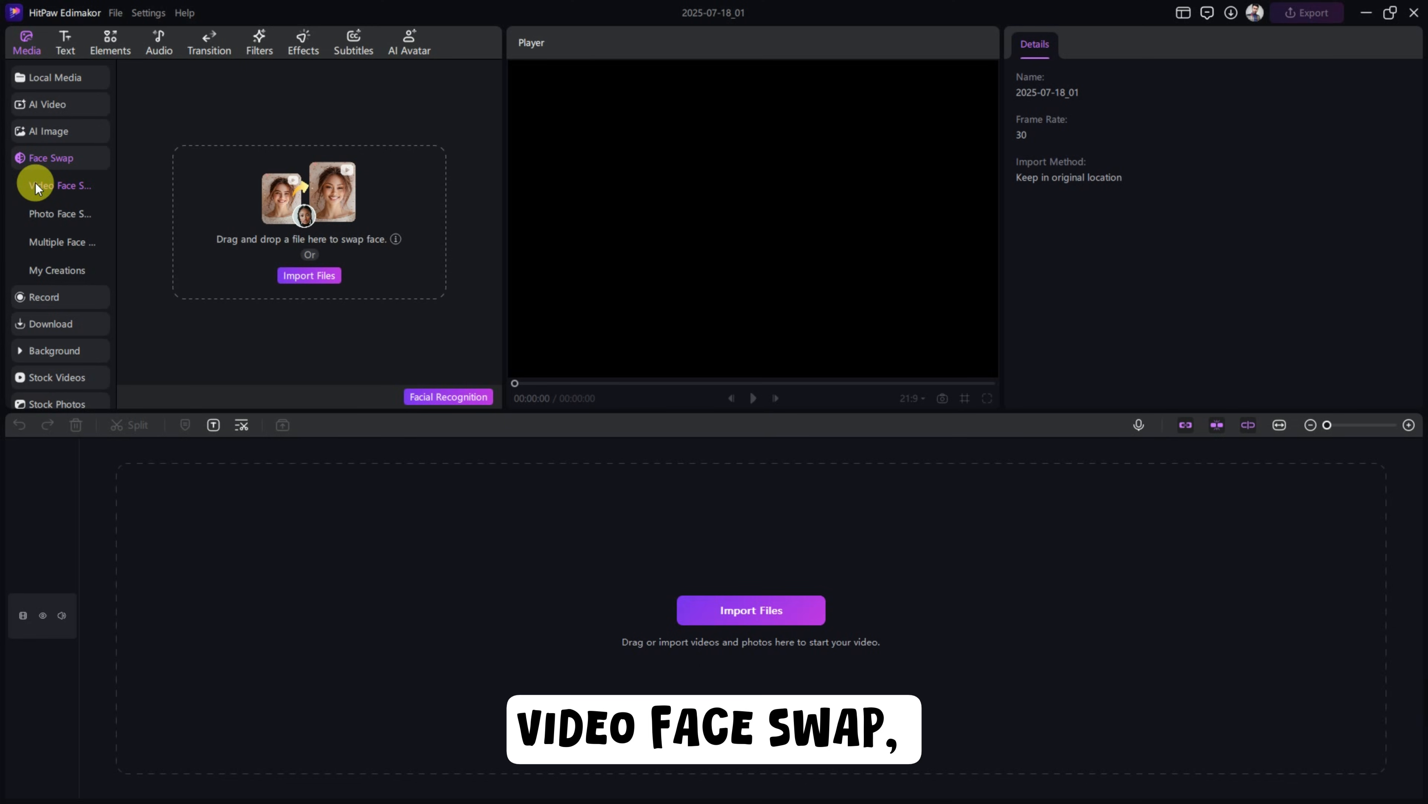
left_click(41, 214)
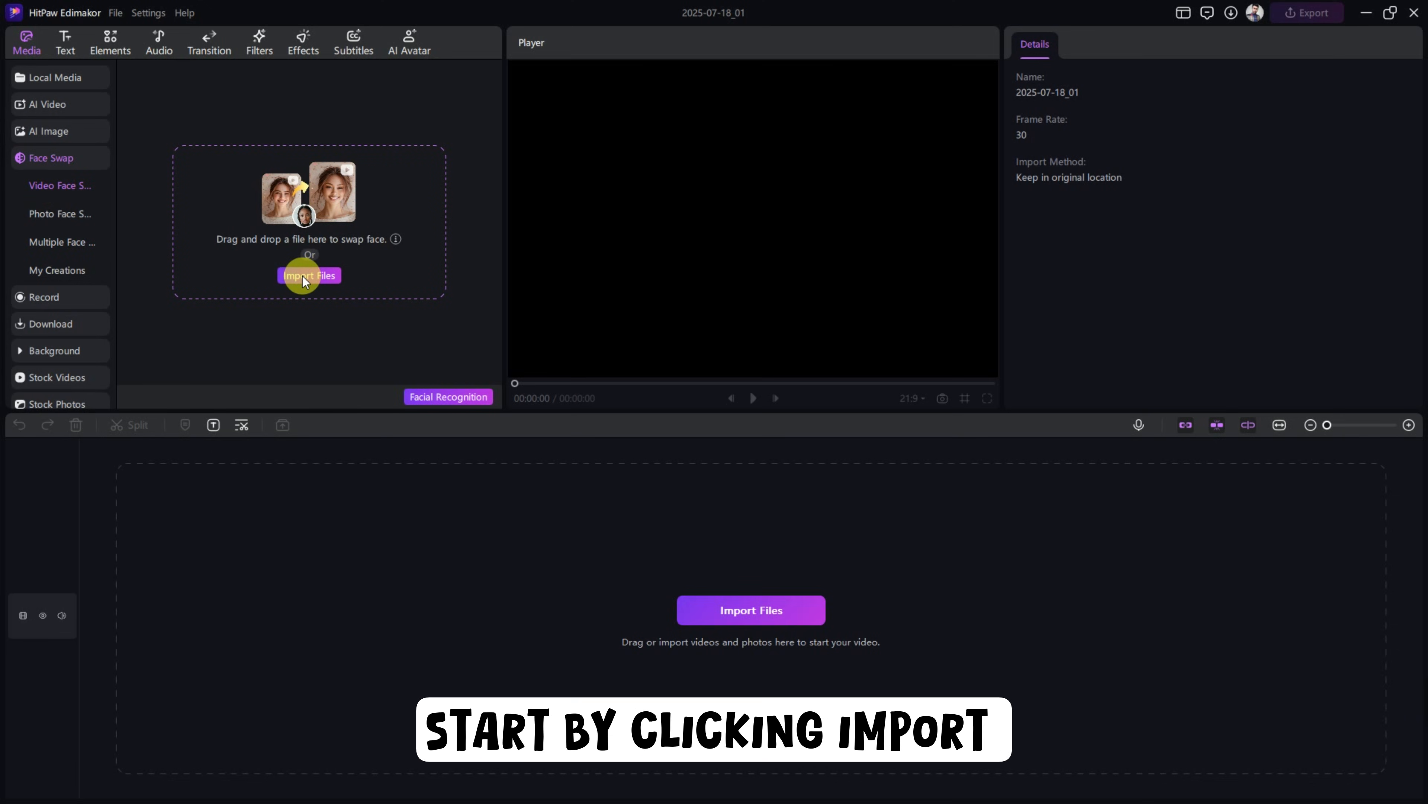
Import the video, run Facial Recognition, and confirm Face1 as the face to replace
left_click(309, 275)
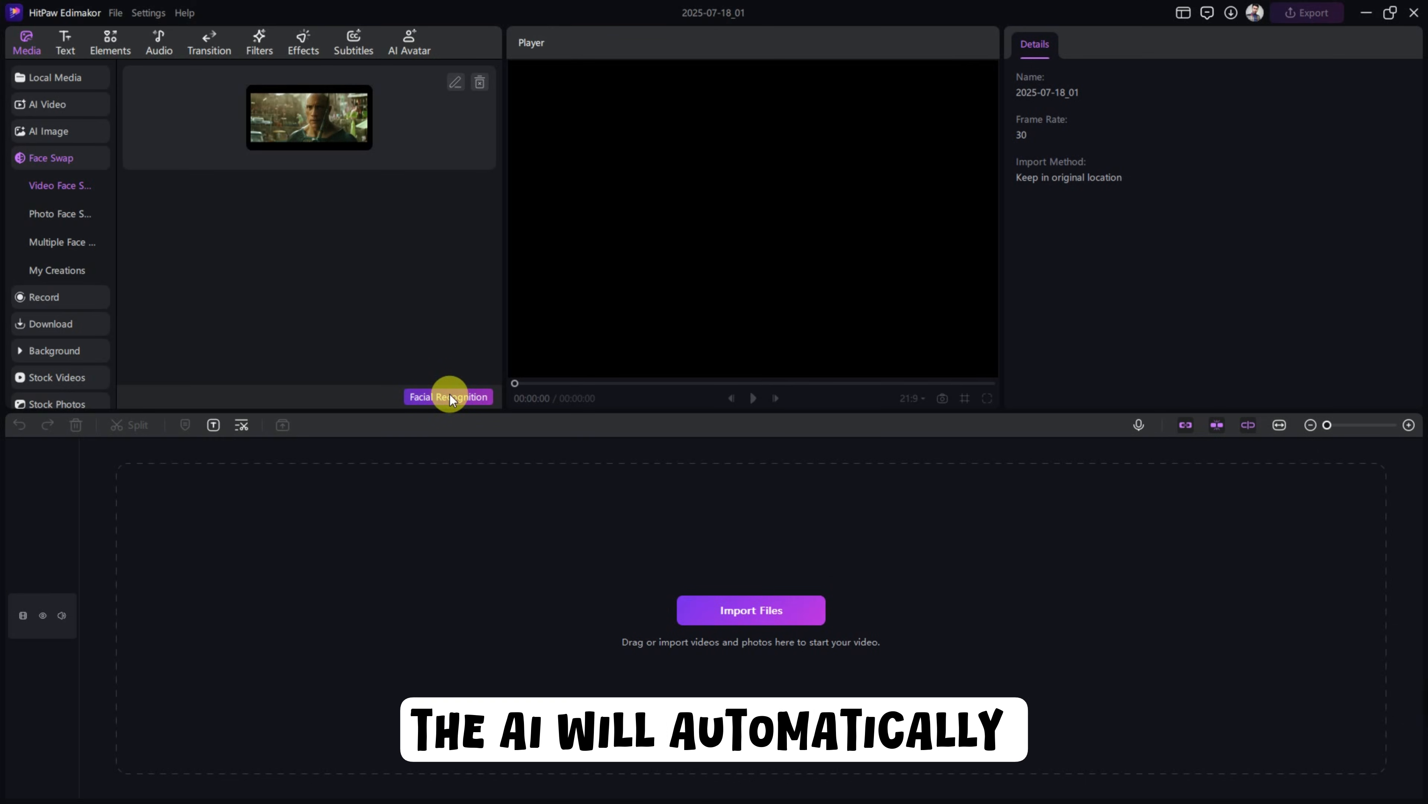
left_click(448, 396)
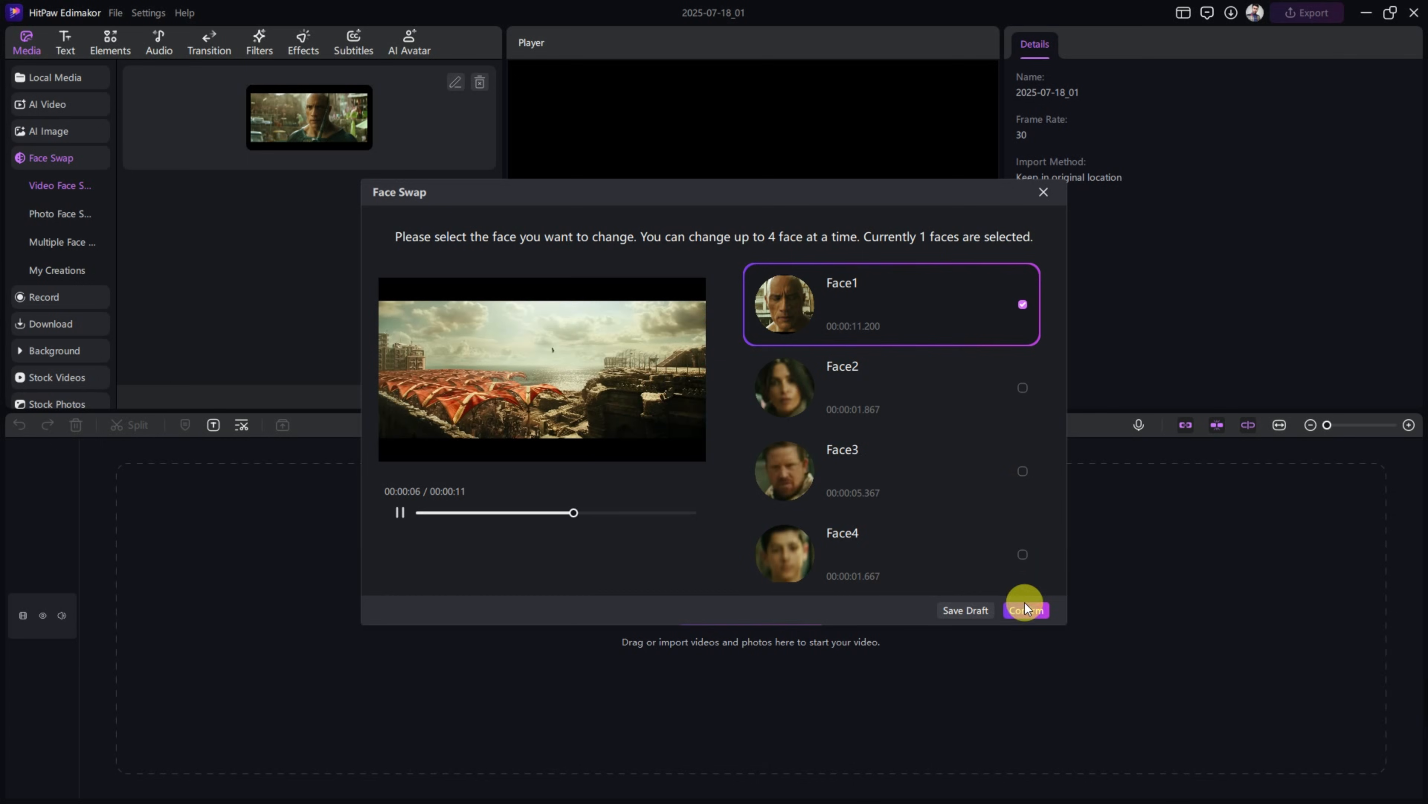
left_click(1026, 610)
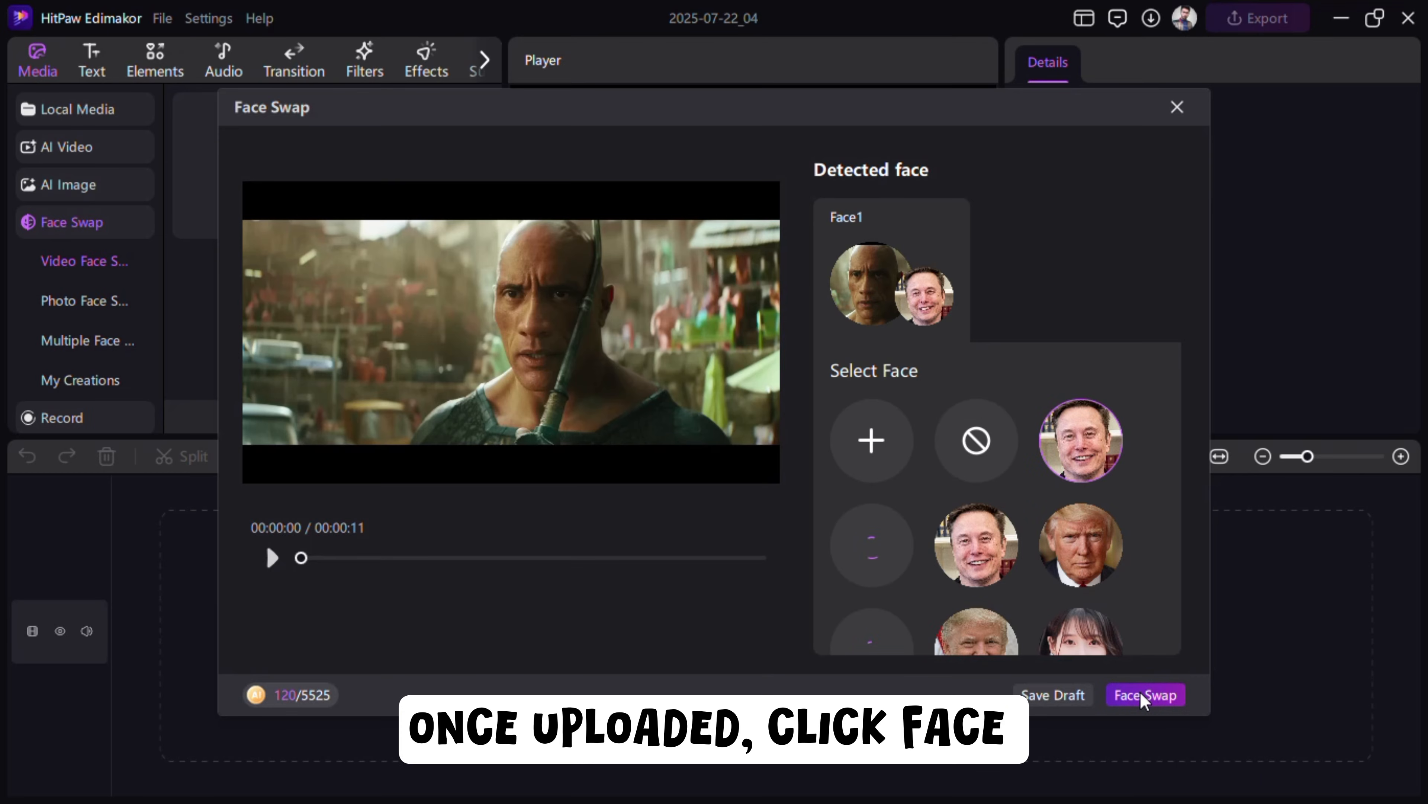
Run the face swap on the video with the chosen new face
left_click(1146, 695)
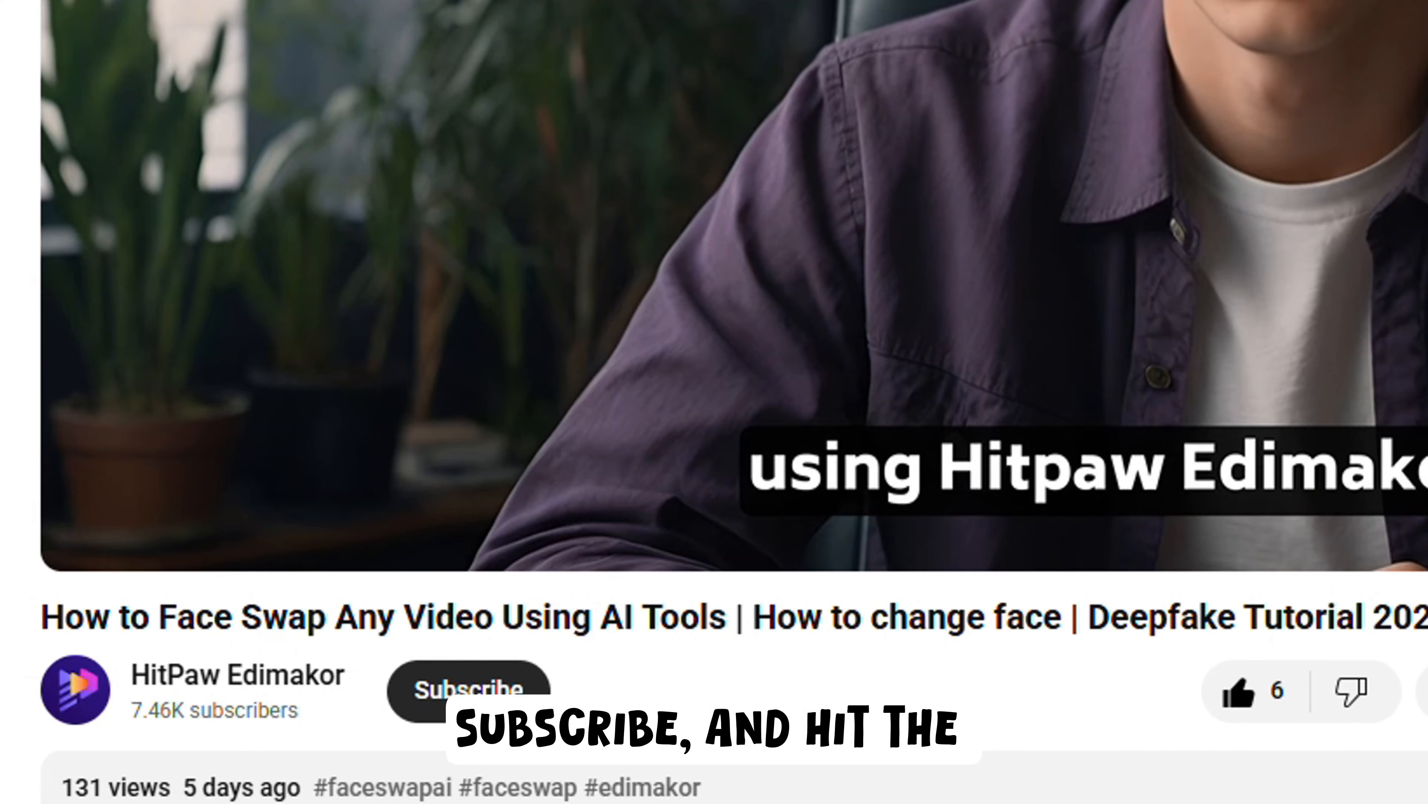
Subscribe to the HitPaw Edimakor channel under the tutorial video
left_click(471, 689)
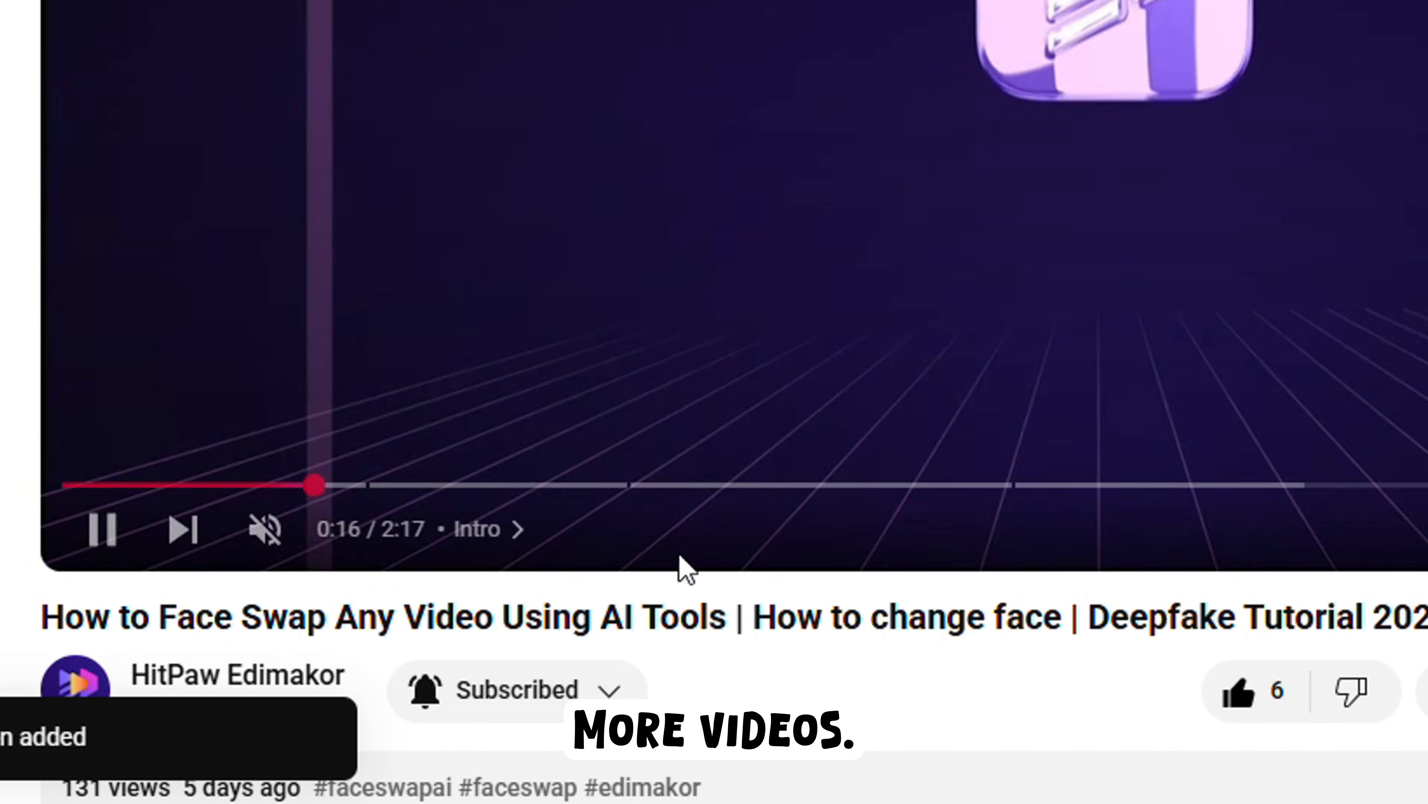